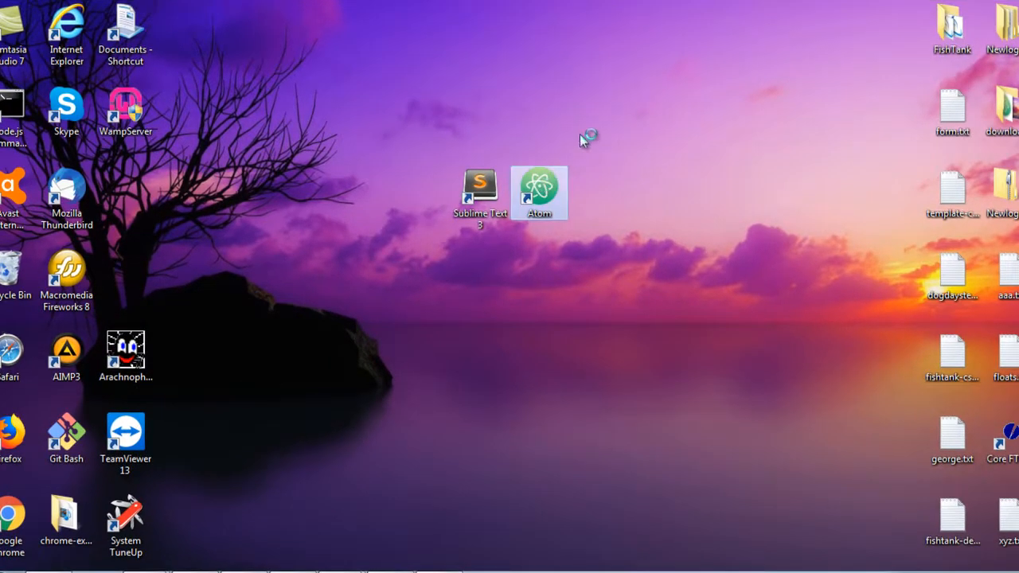
{"action": "mouse_move", "coordinate": [681, 121]}
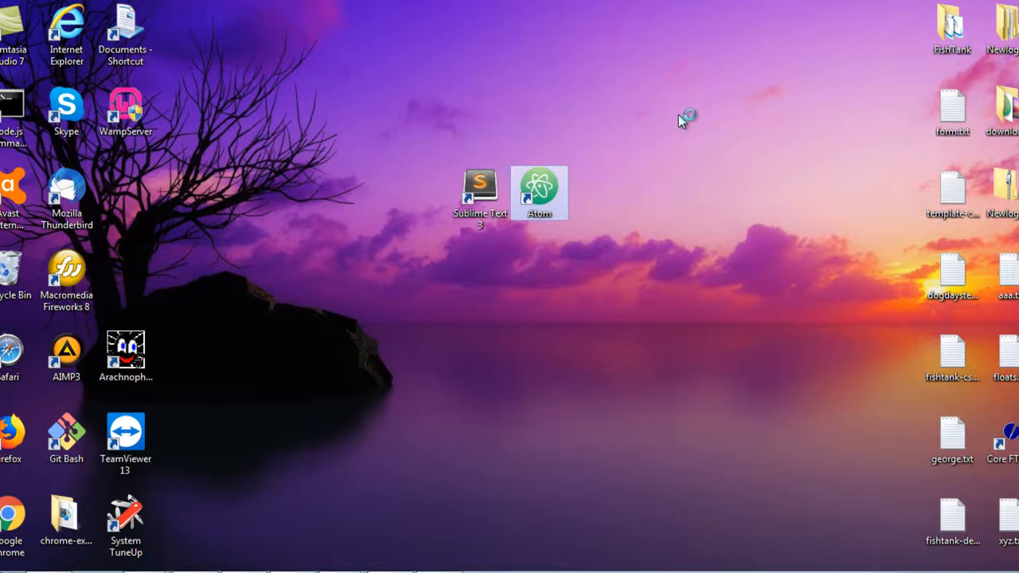
Launch the Atom editor from its desktop shortcut.
{"action": "double_click", "coordinate": [538, 191]}
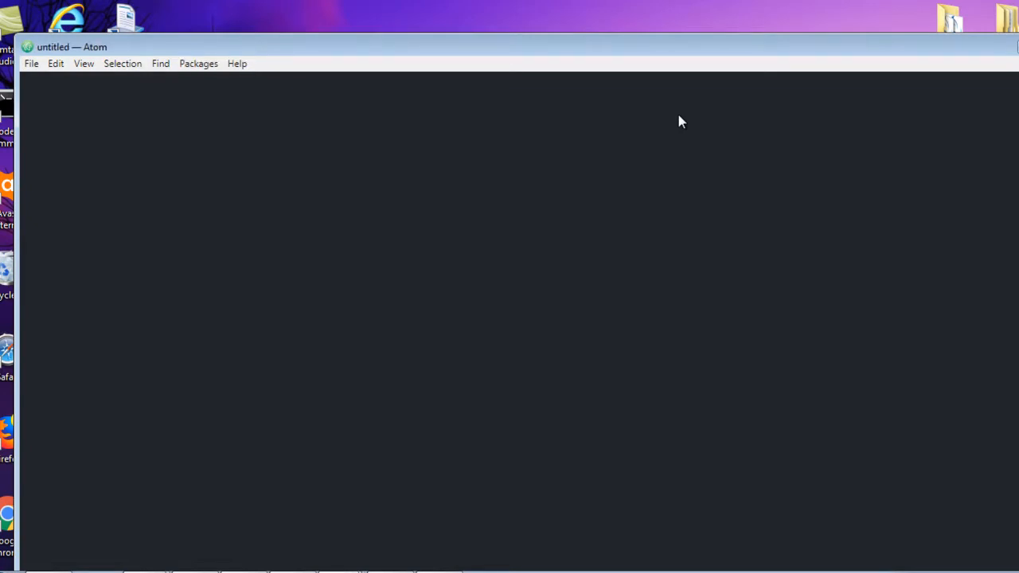
Close Atom's window after its Welcome Guide finishes loading.
{"action": "left_click", "coordinate": [32, 64]}
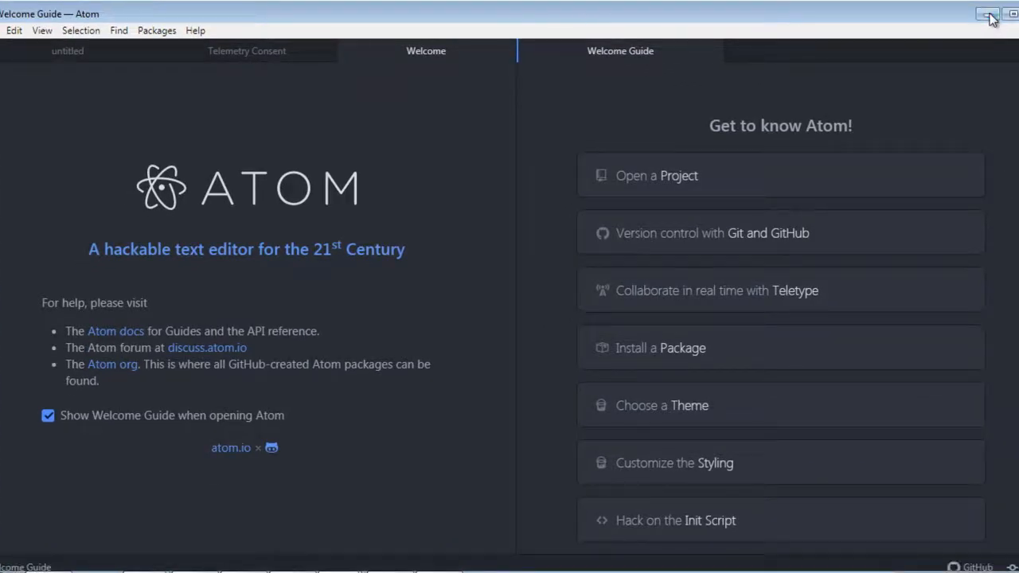
{"action": "left_click", "coordinate": [987, 14]}
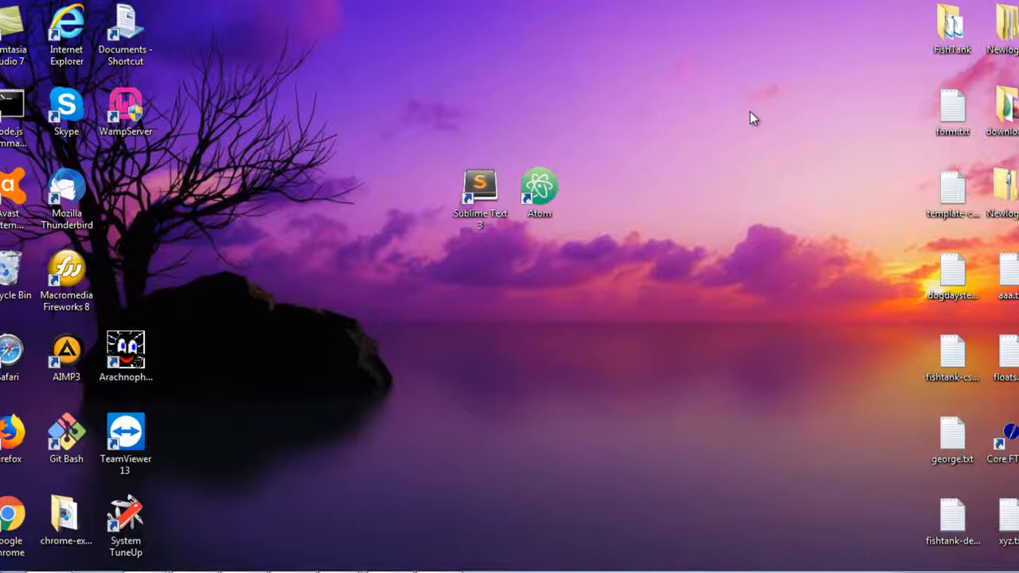
Launch Sublime Text 3 from its desktop shortcut, opening articles.html in Website-Project.
{"action": "left_click", "coordinate": [481, 191]}
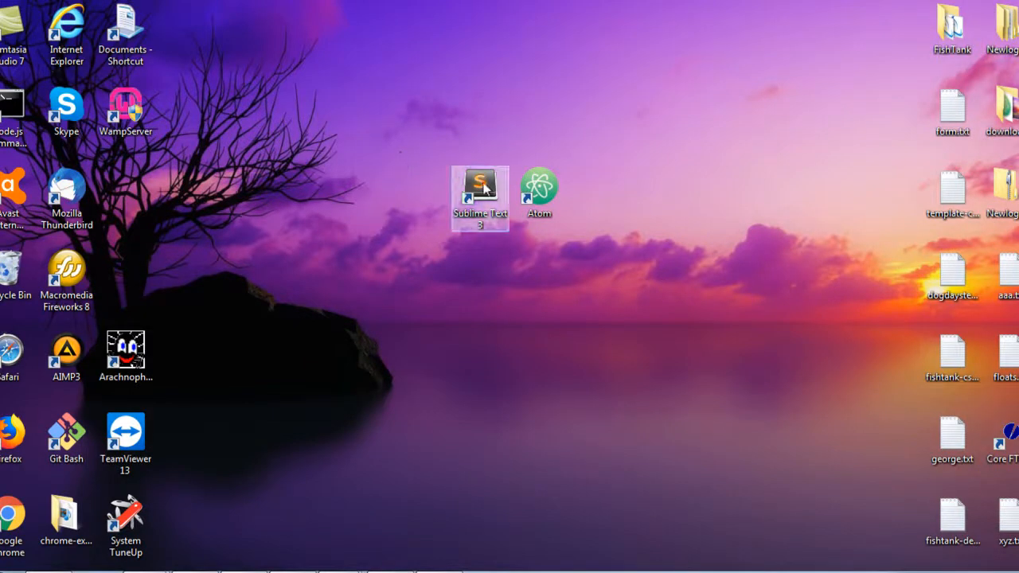
{"action": "mouse_move", "coordinate": [614, 98]}
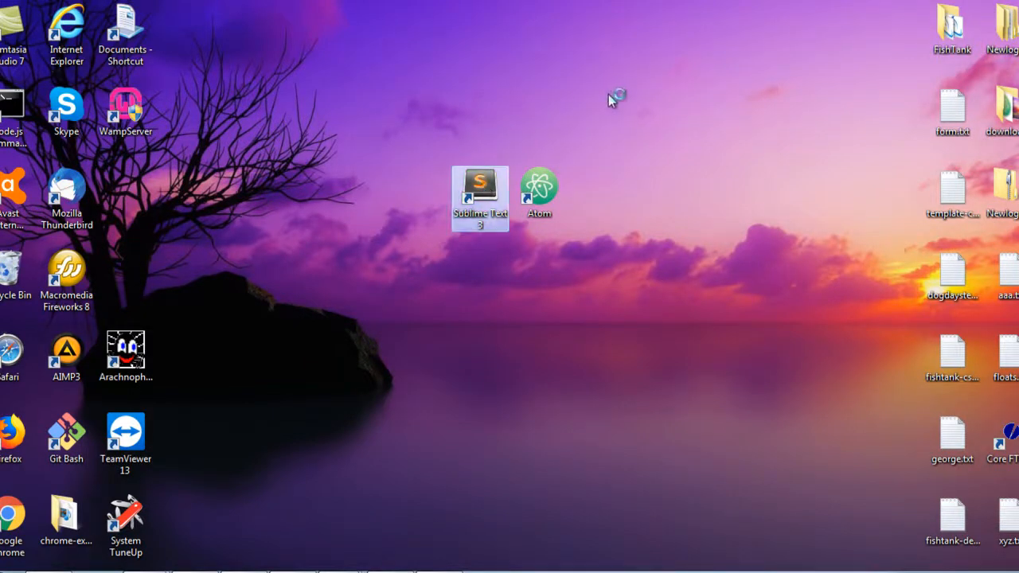
{"action": "double_click", "coordinate": [480, 183]}
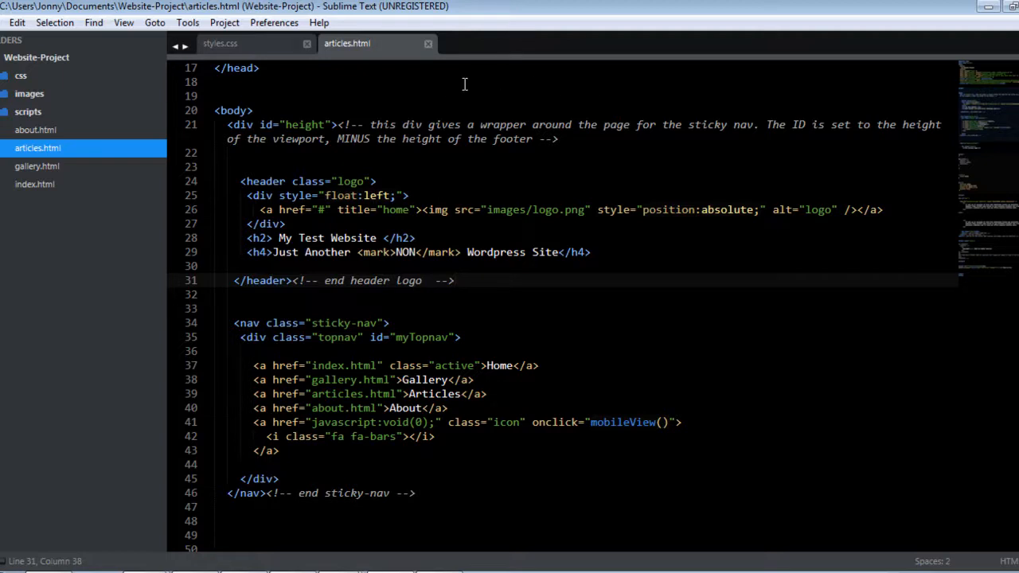
{"action": "mouse_move", "coordinate": [376, 45]}
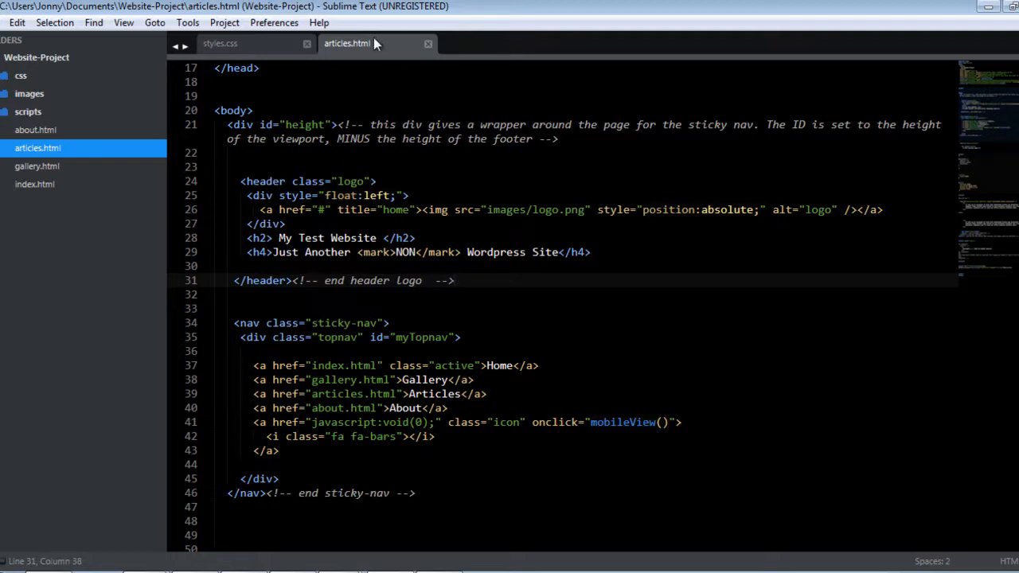
Preview articles.html in the web browser via the editor's context menu.
{"action": "left_click", "coordinate": [453, 281]}
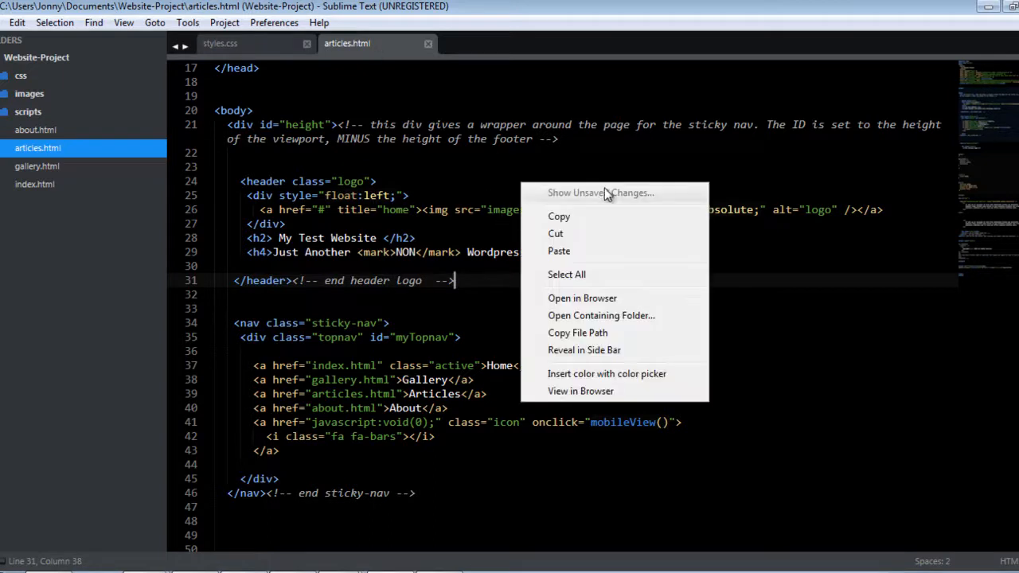
{"action": "mouse_move", "coordinate": [583, 297]}
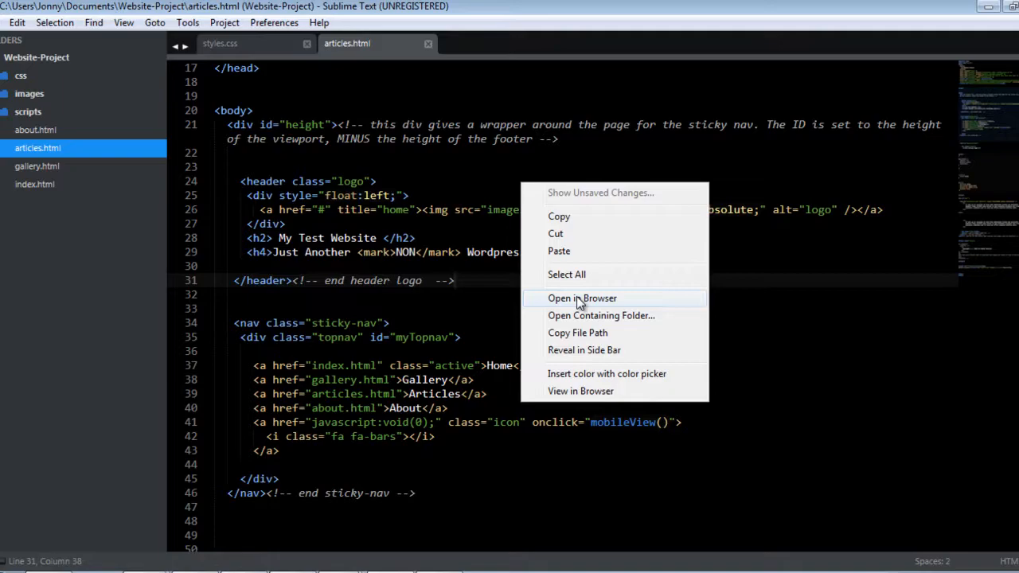
{"action": "left_click", "coordinate": [582, 298]}
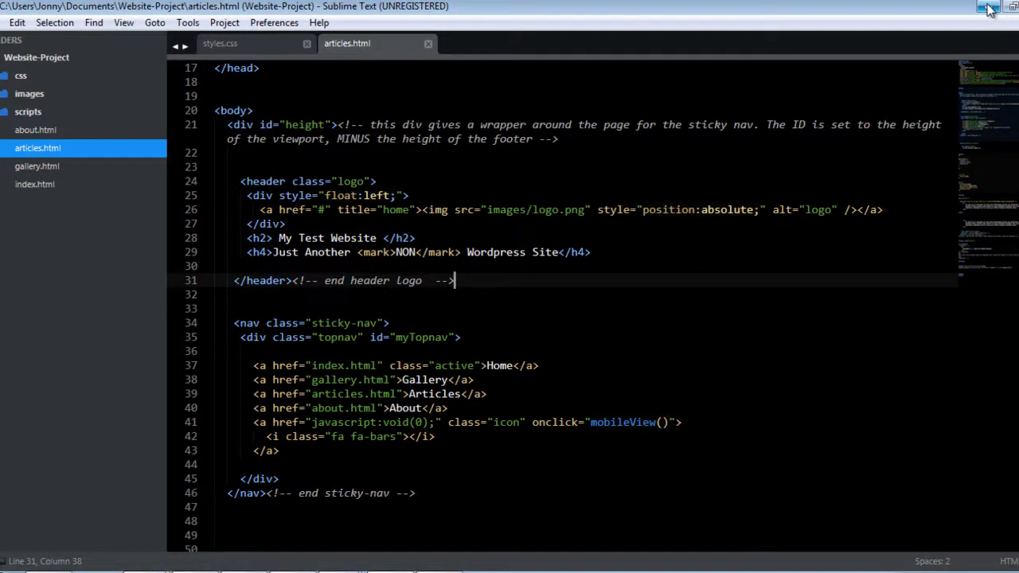
{"action": "left_click", "coordinate": [990, 6]}
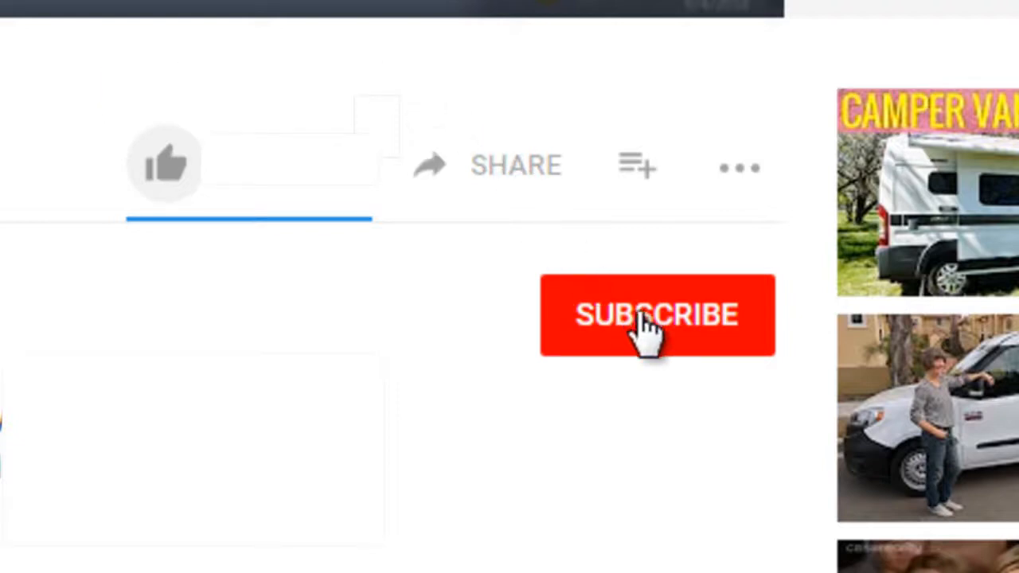
Subscribe to the channel with the red Subscribe button.
{"action": "left_click", "coordinate": [656, 315]}
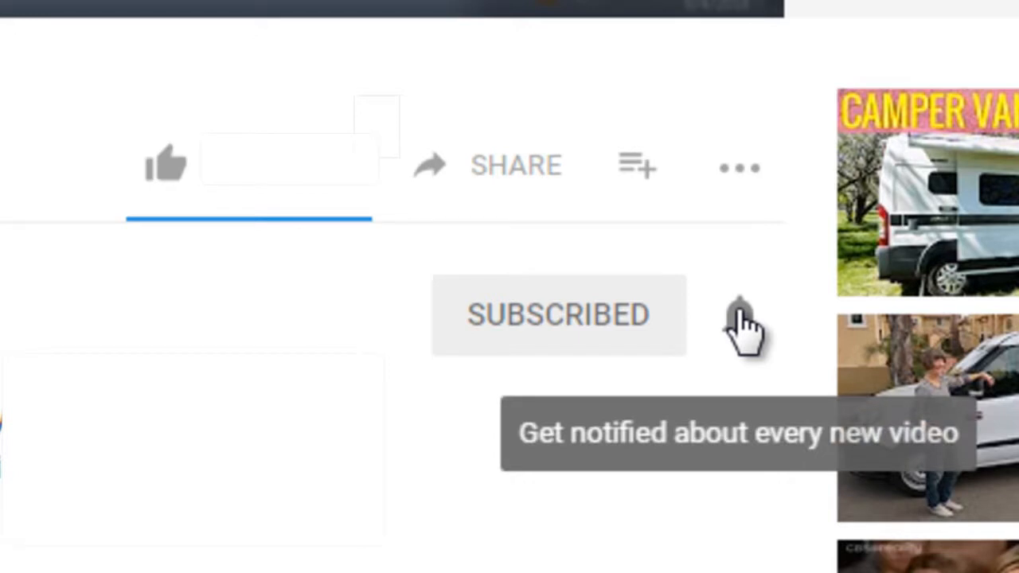
{"action": "mouse_move", "coordinate": [167, 172]}
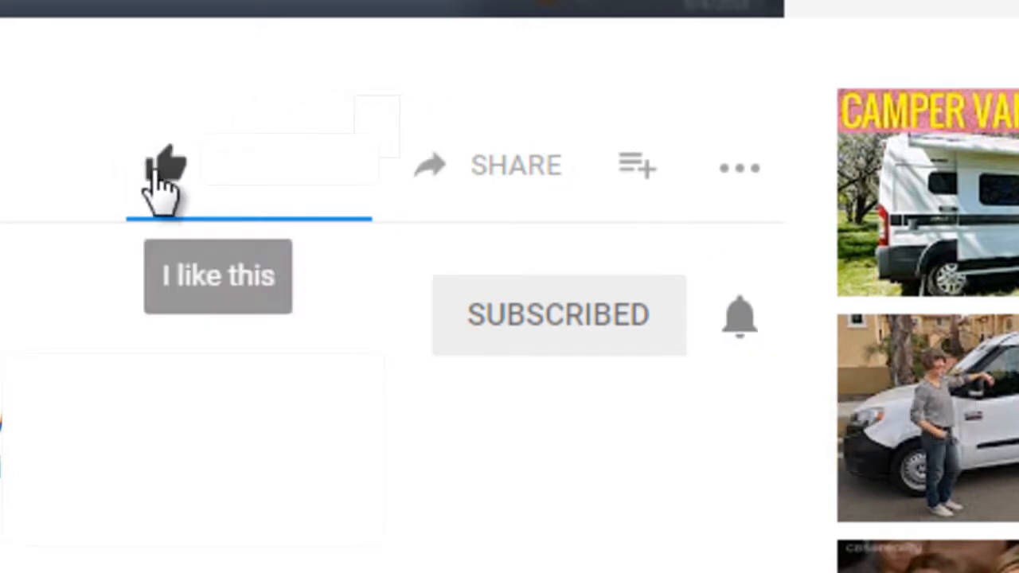